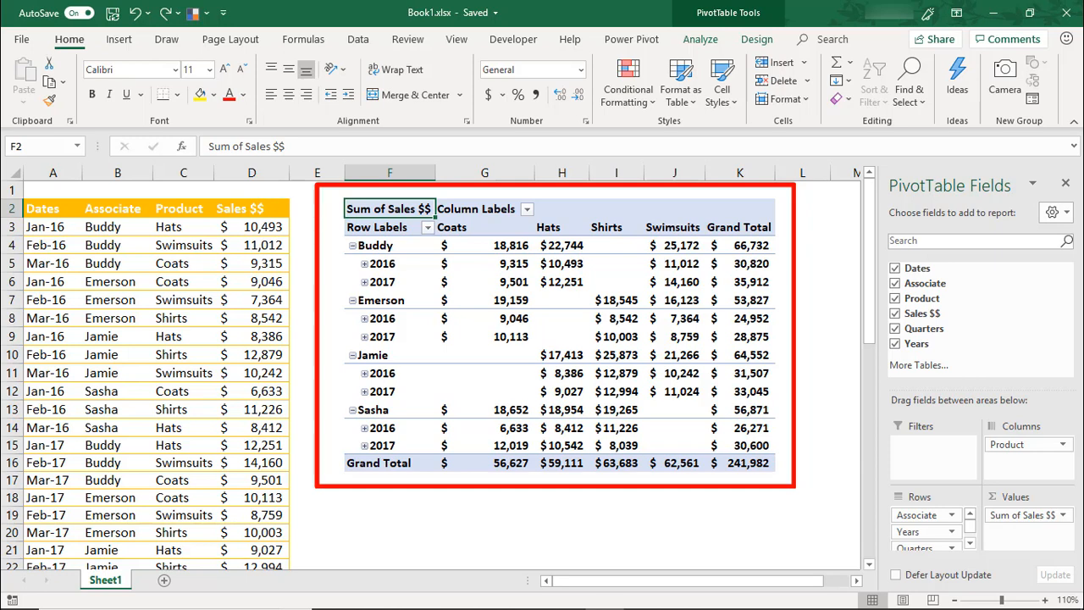
Select the PivotTable and reach the Report Layout choices on the Design tab.
{"action": "left_click", "coordinate": [389, 227]}
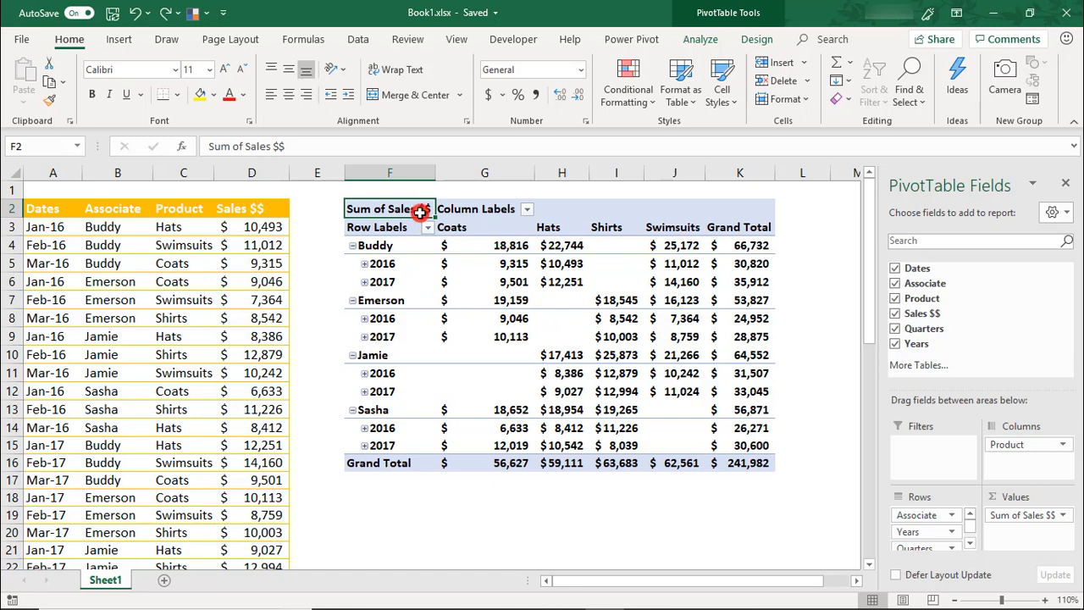
{"action": "mouse_move", "coordinate": [745, 15]}
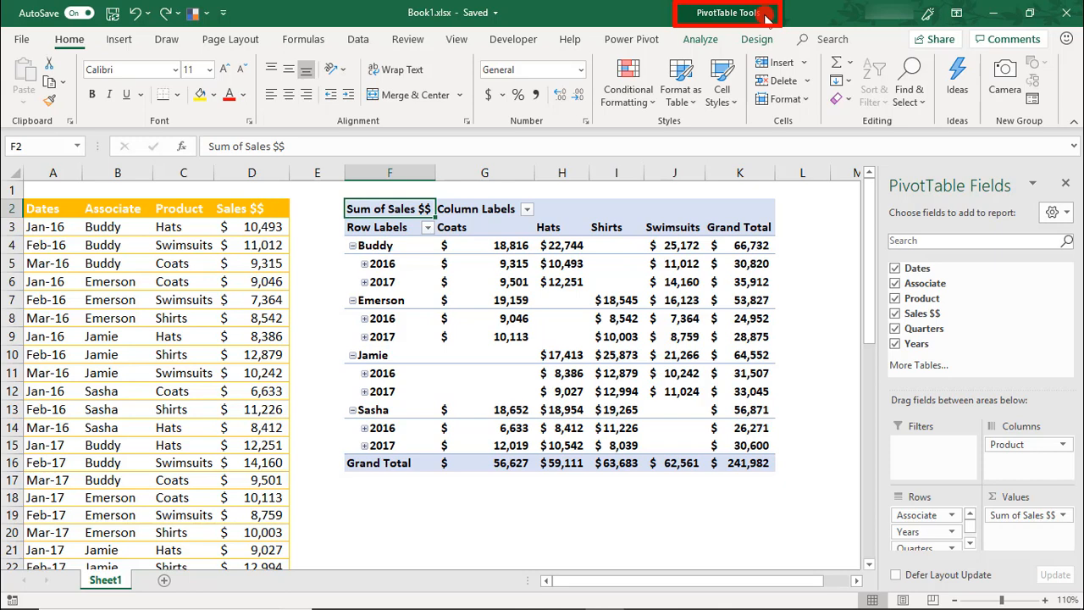
{"action": "left_click", "coordinate": [699, 39]}
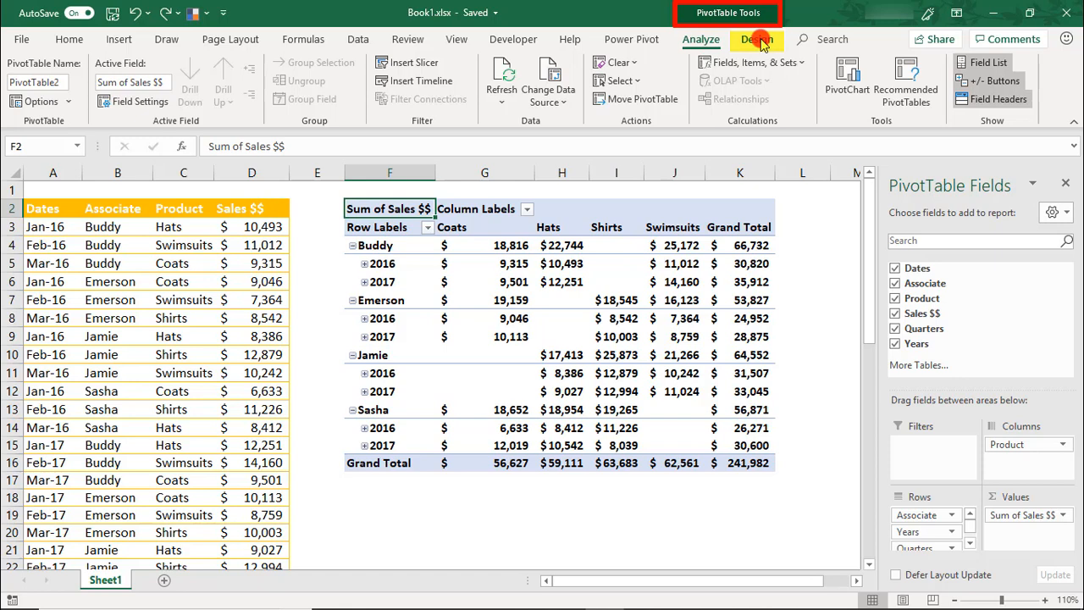
{"action": "left_click", "coordinate": [756, 39]}
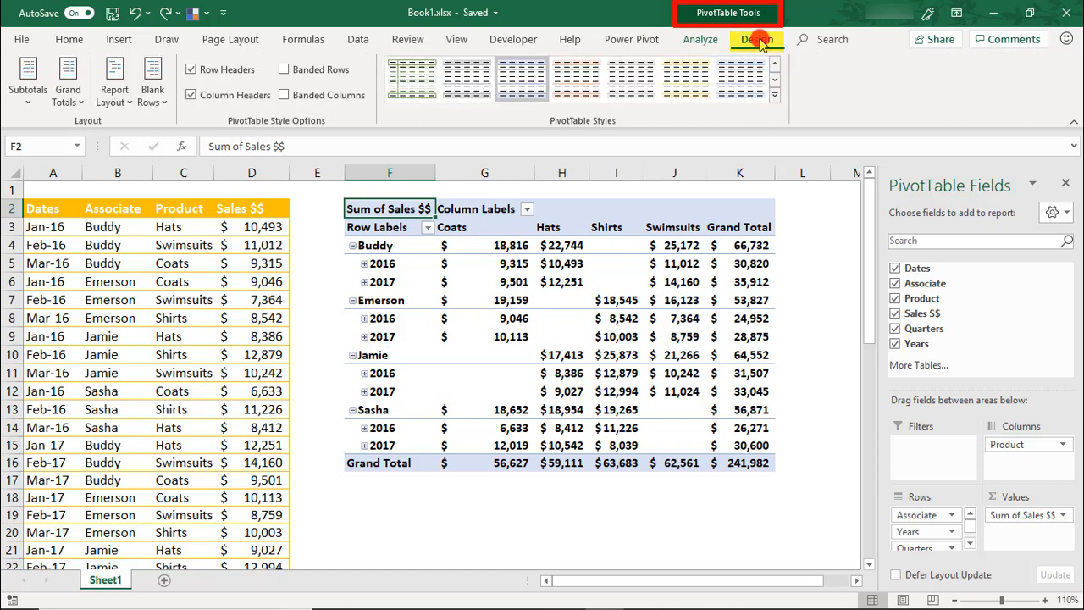
{"action": "left_click", "coordinate": [755, 39]}
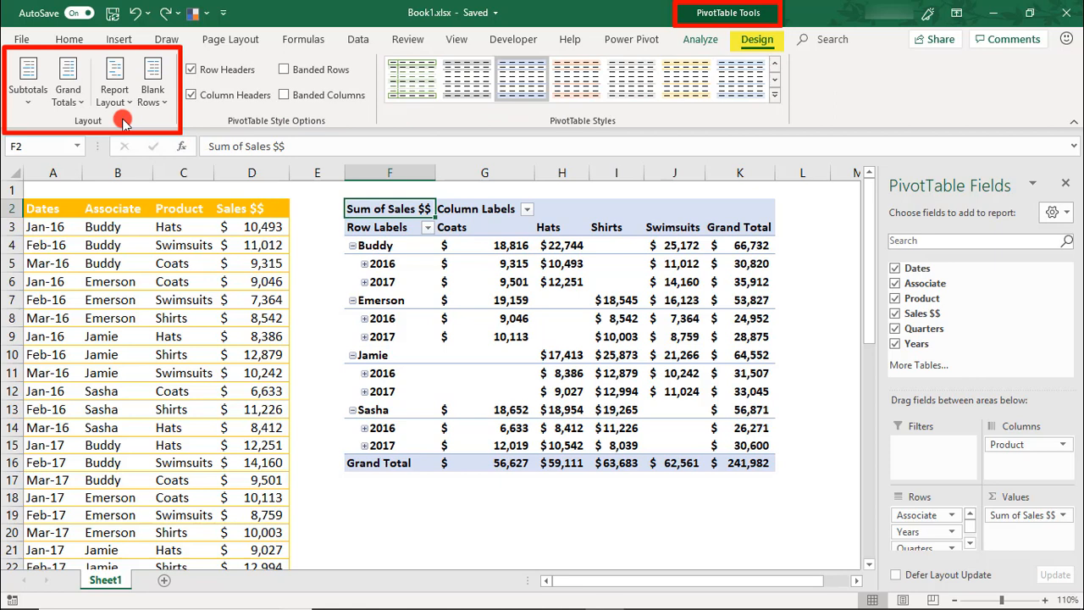
{"action": "left_click", "coordinate": [114, 82]}
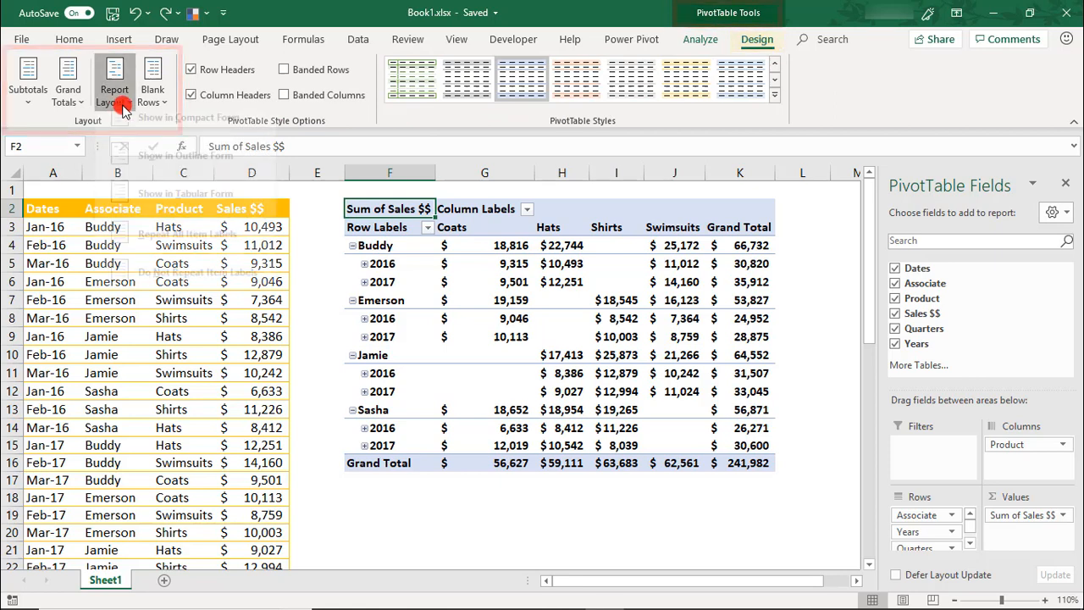
Try Outline Form, undo it, then switch the PivotTable to Tabular Form.
{"action": "left_click", "coordinate": [113, 82]}
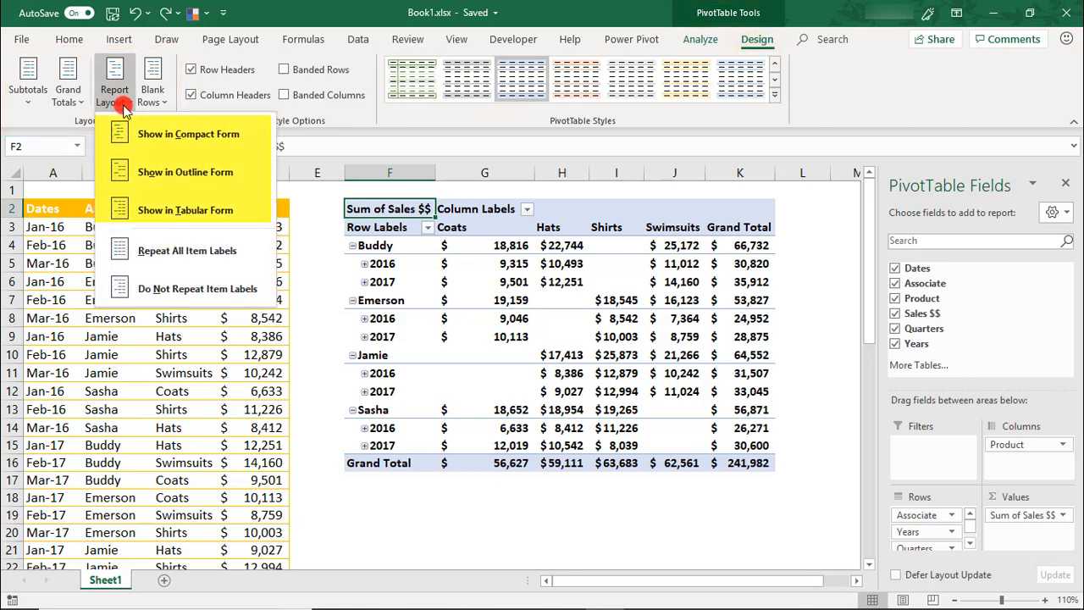
{"action": "mouse_move", "coordinate": [185, 173]}
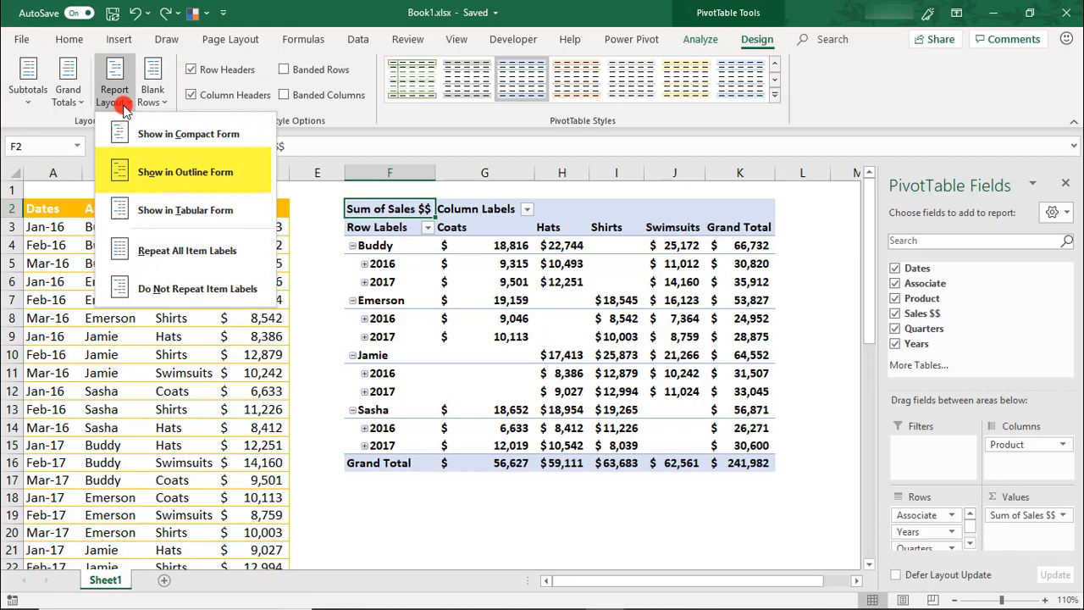
{"action": "mouse_move", "coordinate": [184, 210]}
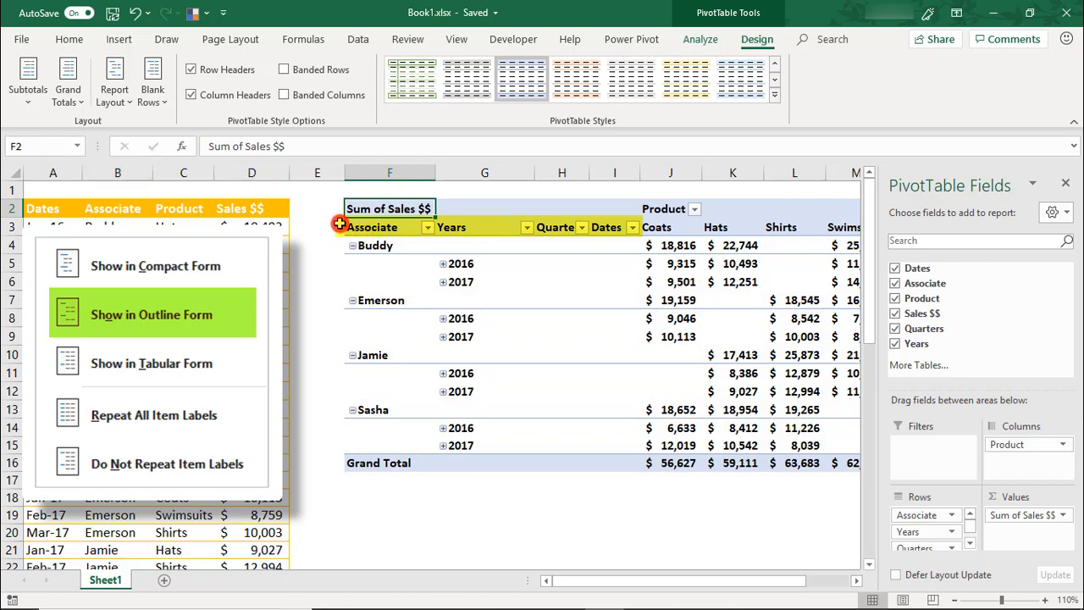
{"action": "key", "text": "ctrl+z"}
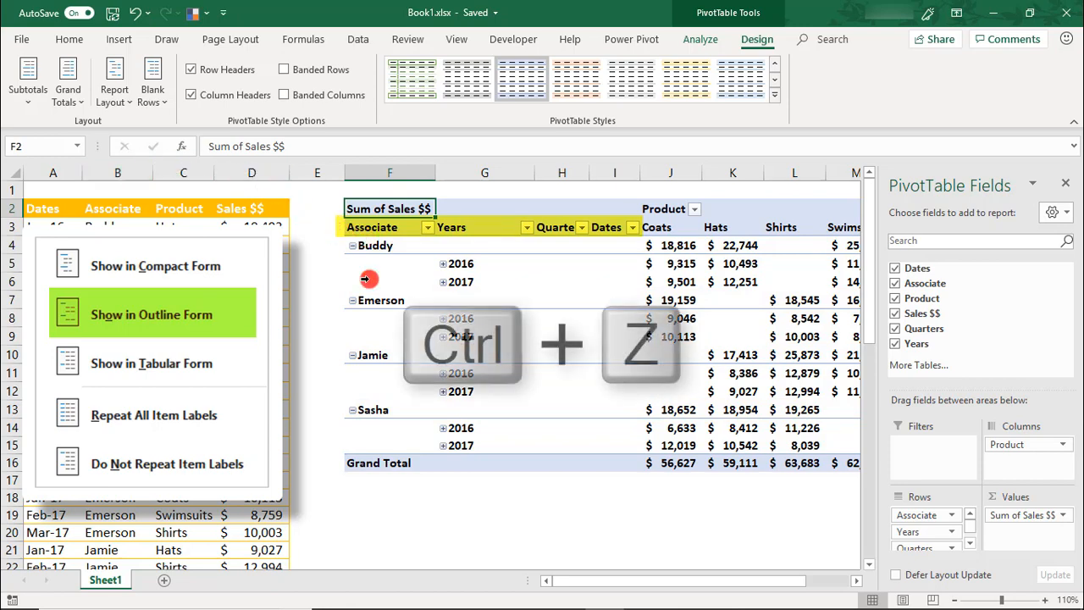
{"action": "left_click", "coordinate": [156, 264]}
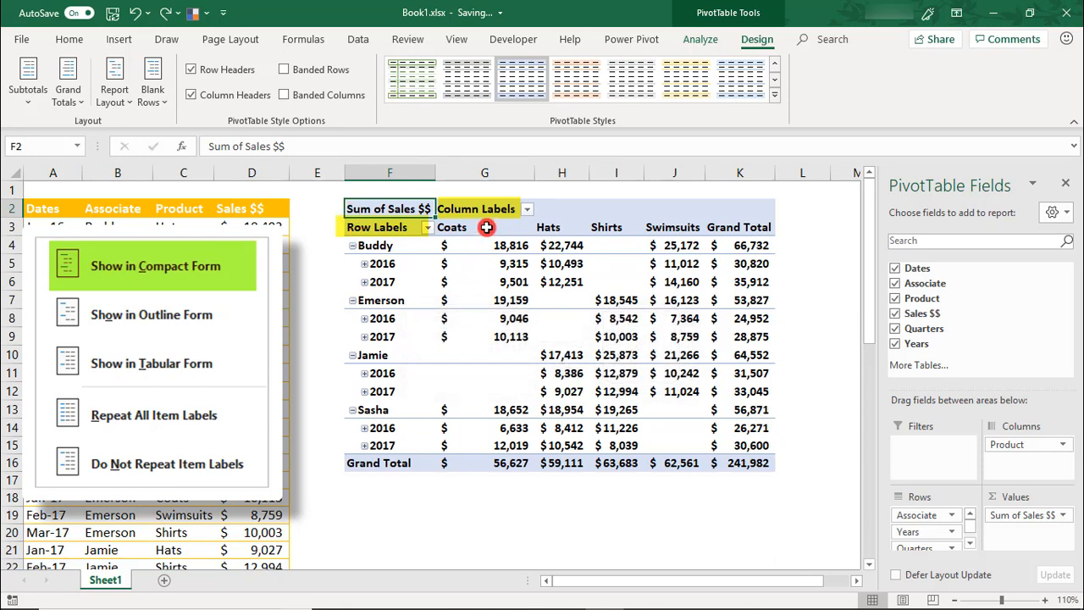
{"action": "left_click", "coordinate": [151, 313]}
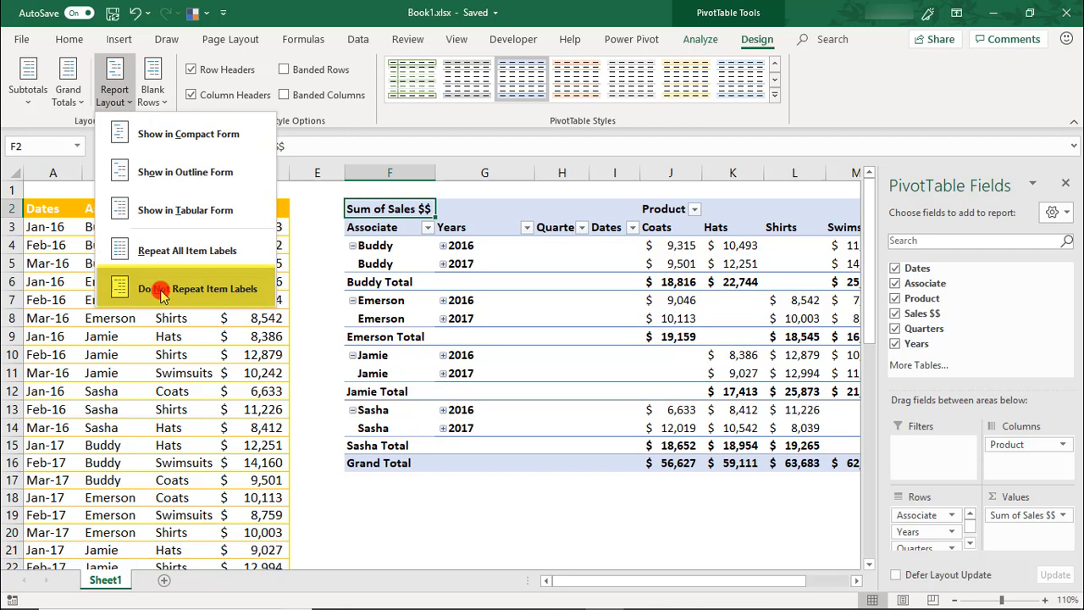
Set Report Layout to Do Not Repeat Item Labels so associate names appear once.
{"action": "left_click", "coordinate": [185, 211]}
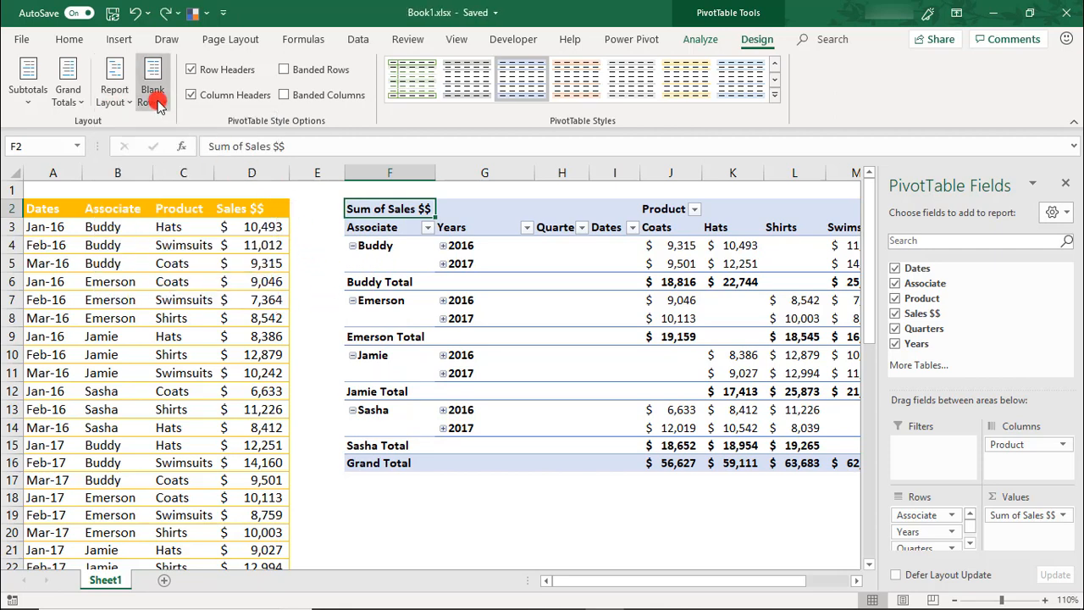
{"action": "left_click", "coordinate": [152, 81]}
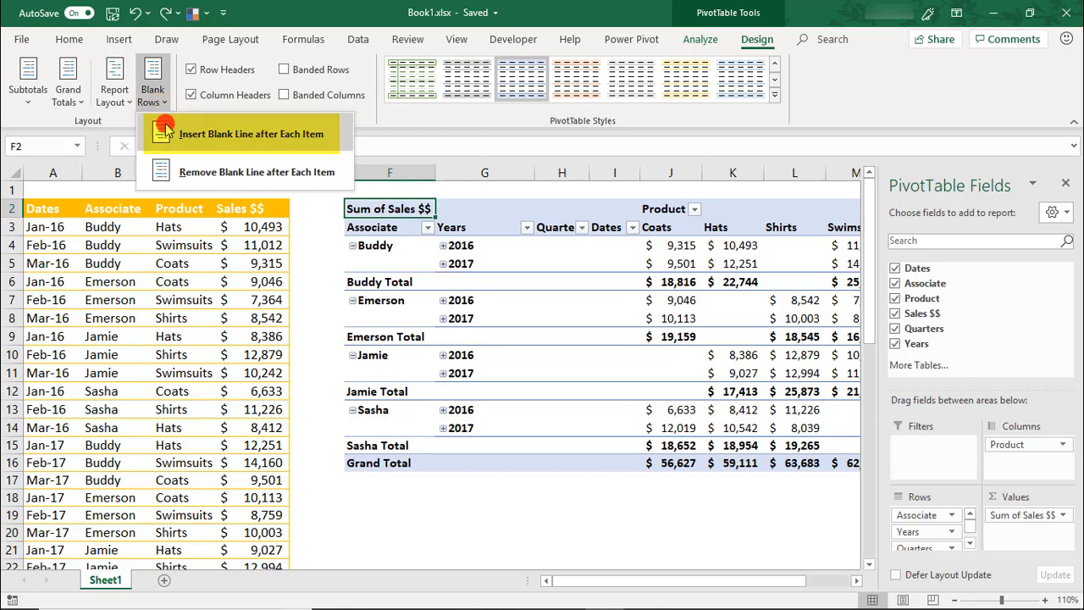
Insert a blank line after each associate, undoing the accidental removal of Years and Dates row fields.
{"action": "left_click", "coordinate": [250, 134]}
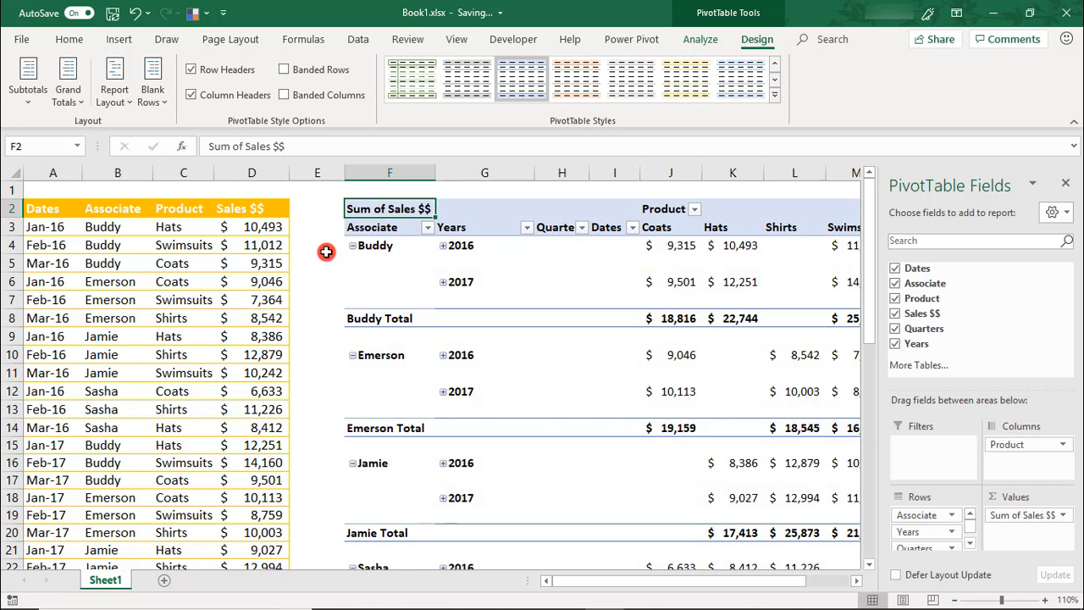
{"action": "mouse_move", "coordinate": [864, 347]}
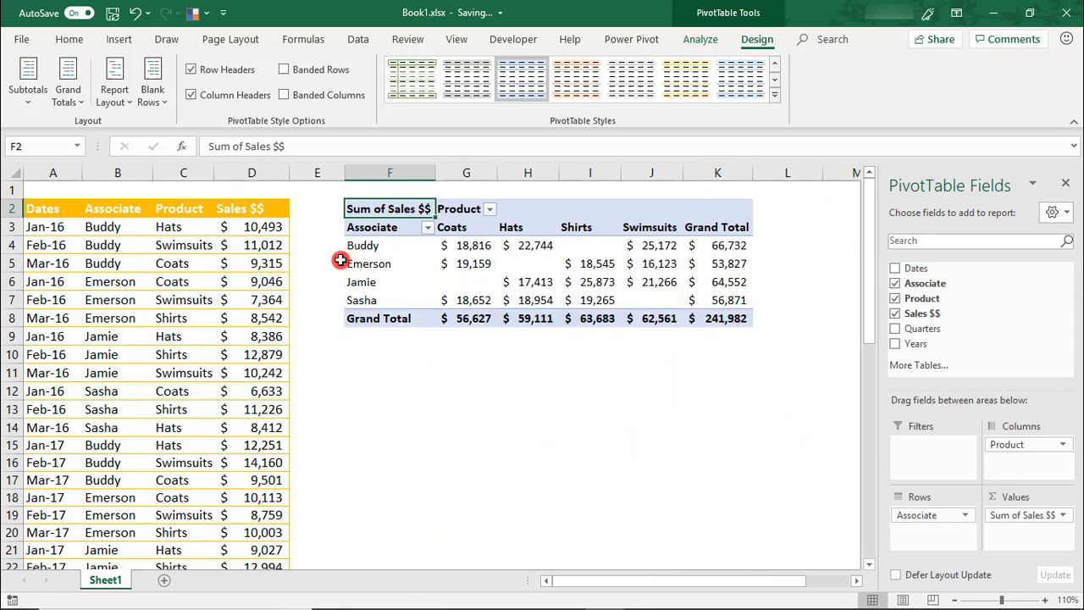
{"action": "mouse_move", "coordinate": [427, 281]}
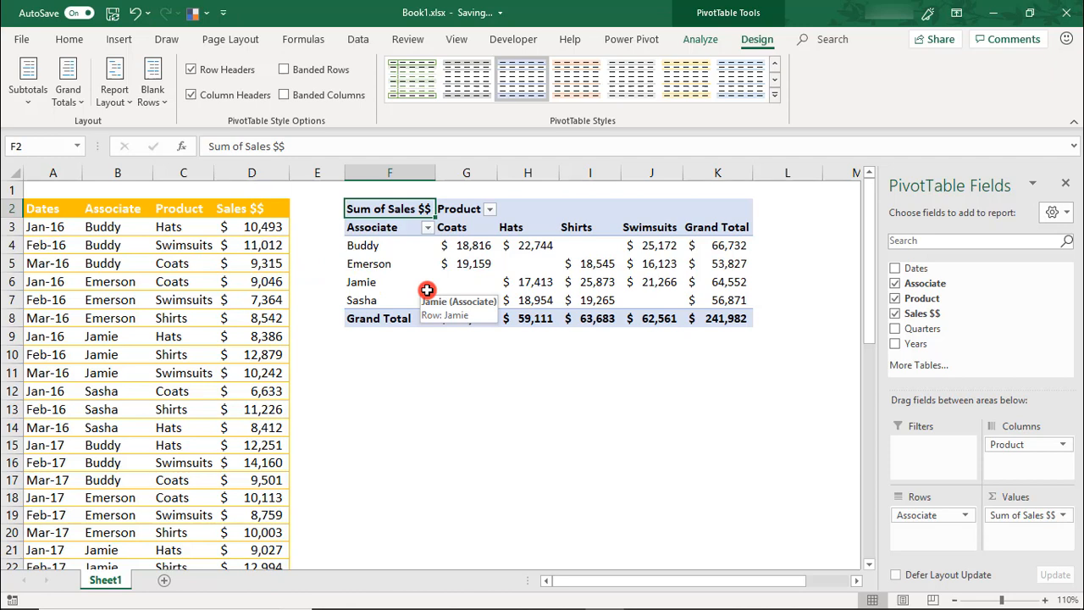
{"action": "key", "text": "ctrl+z"}
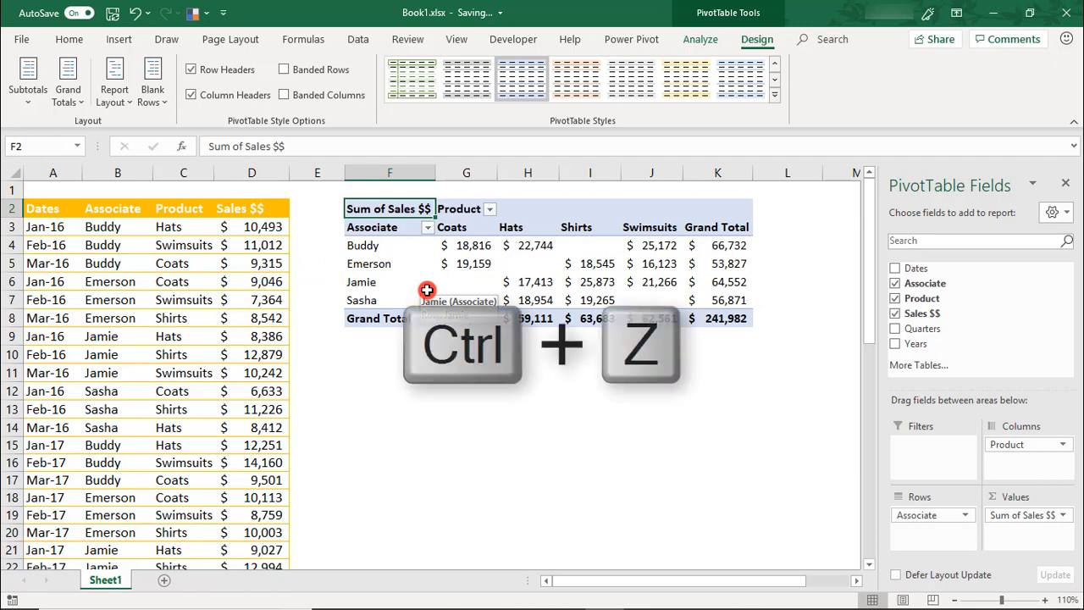
{"action": "key", "text": "ctrl+z"}
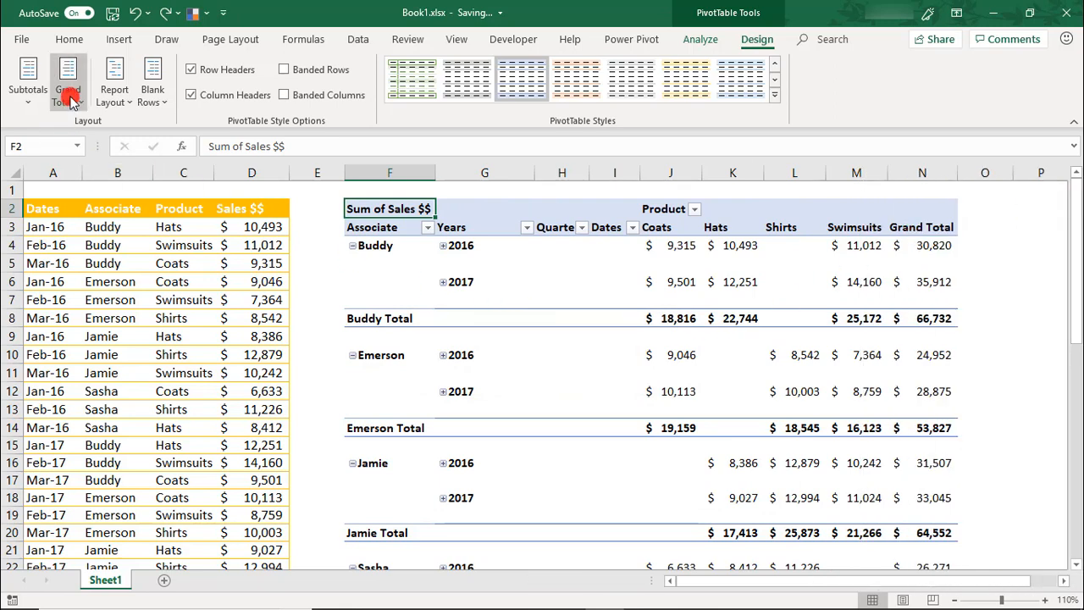
Toggle the PivotTable grand totals off and back on.
{"action": "left_click", "coordinate": [68, 81]}
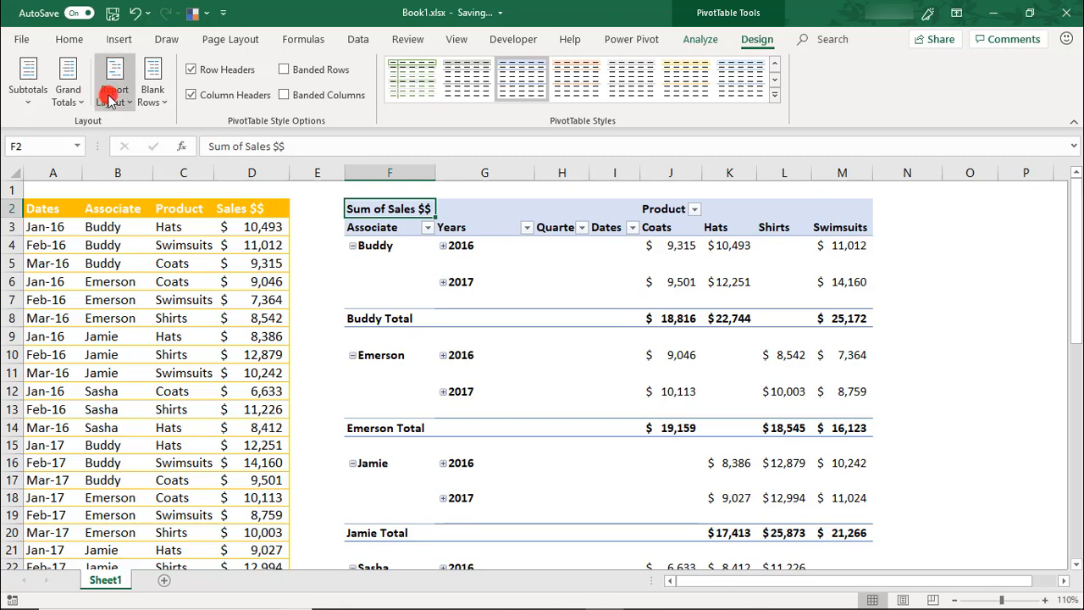
{"action": "mouse_move", "coordinate": [67, 82]}
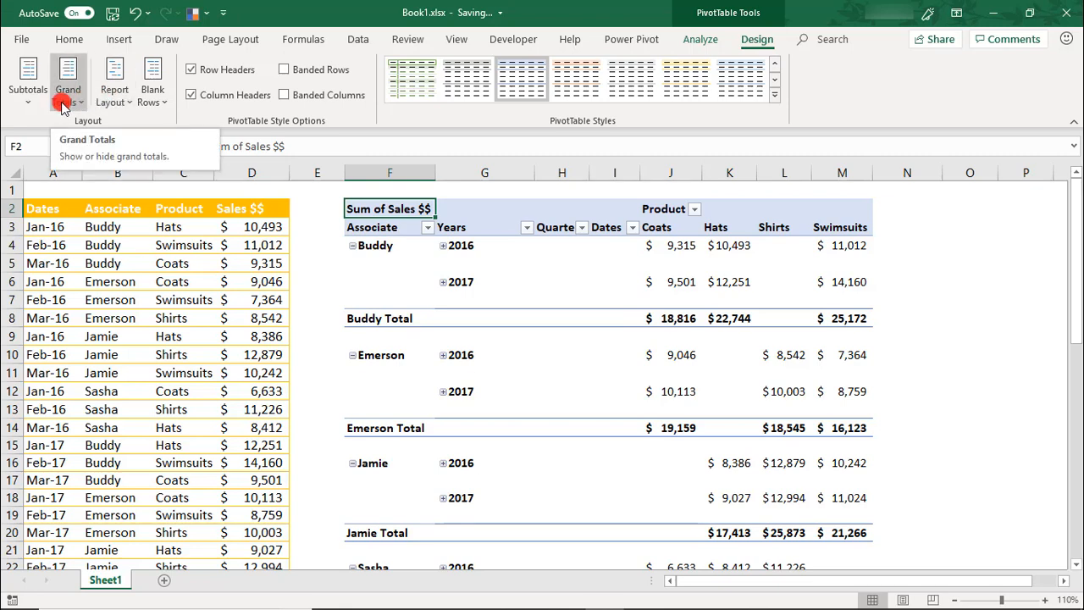
{"action": "left_click", "coordinate": [68, 81]}
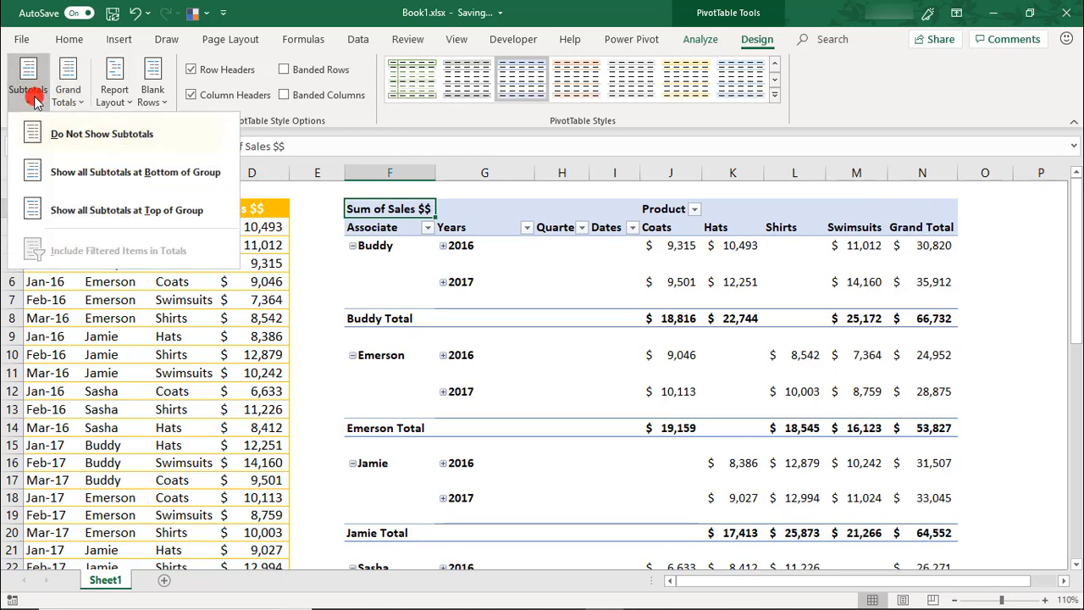
{"action": "mouse_move", "coordinate": [101, 134]}
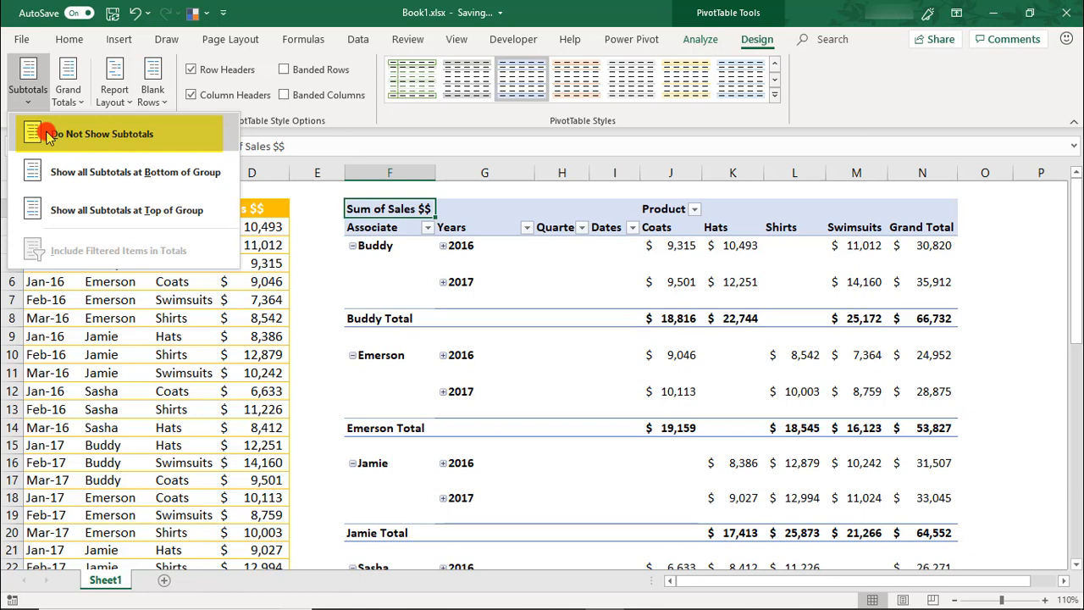
Set Subtotals to Do Not Show, then to Show all Subtotals at Bottom of Group.
{"action": "left_click", "coordinate": [101, 133]}
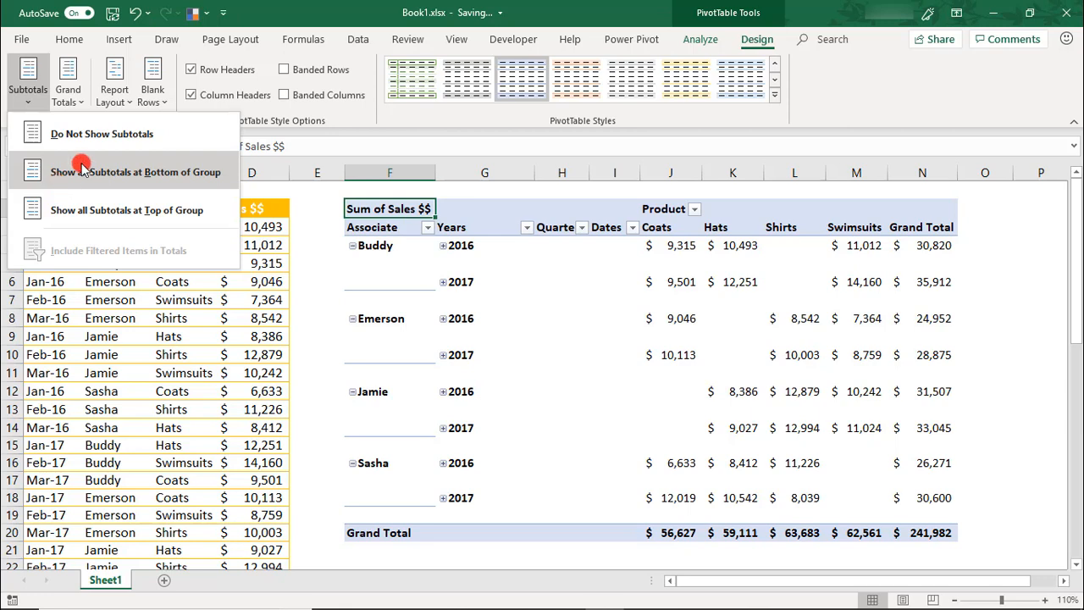
{"action": "left_click", "coordinate": [136, 173]}
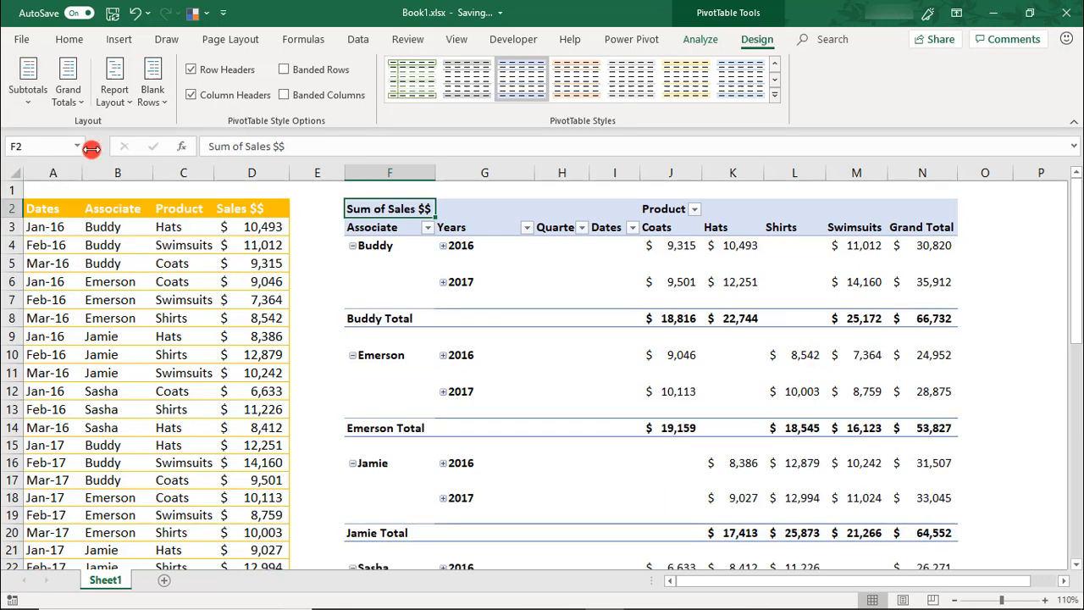